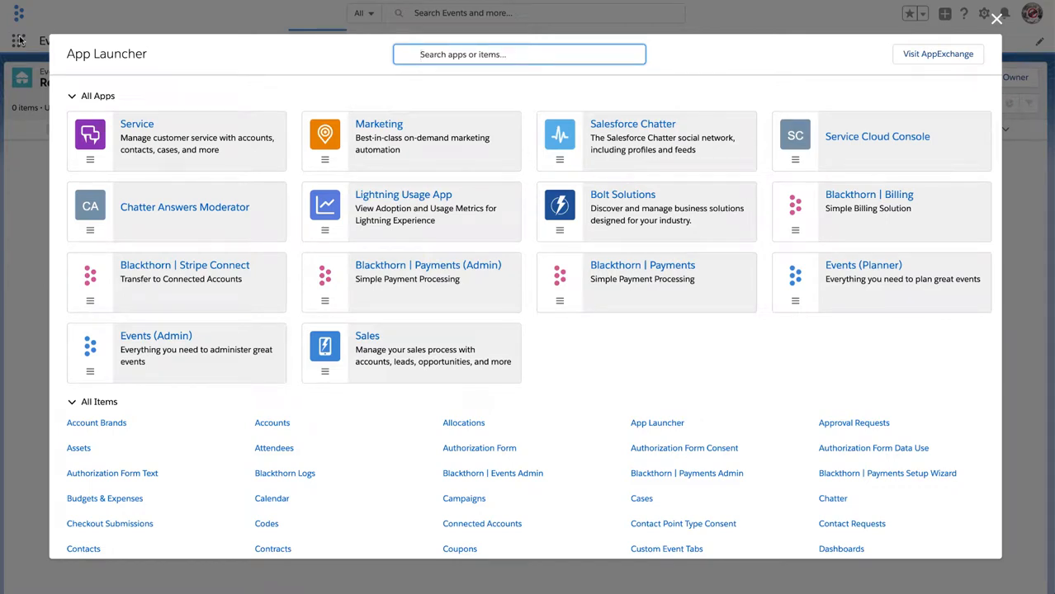
Launch the Events (Admin) app from the App Launcher and show its Events list
{"action": "left_click", "coordinate": [519, 53]}
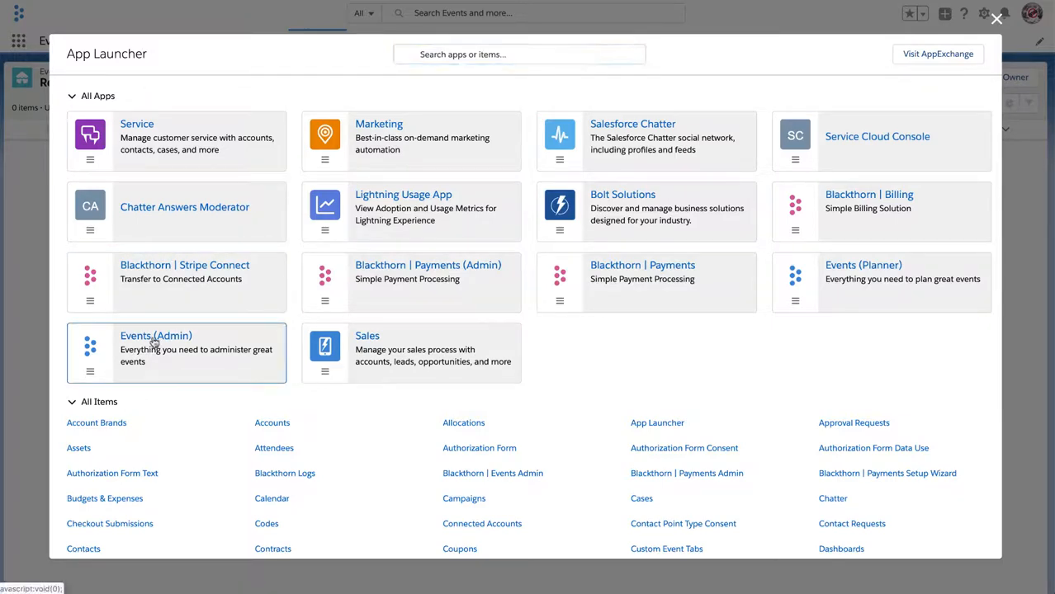
{"action": "left_click", "coordinate": [155, 337]}
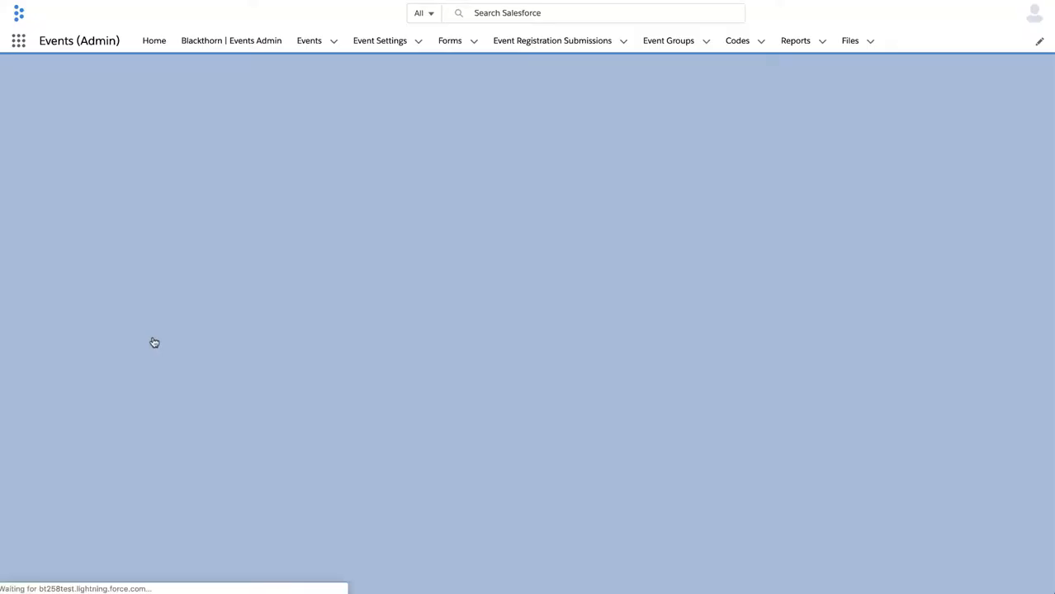
{"action": "left_click", "coordinate": [308, 40]}
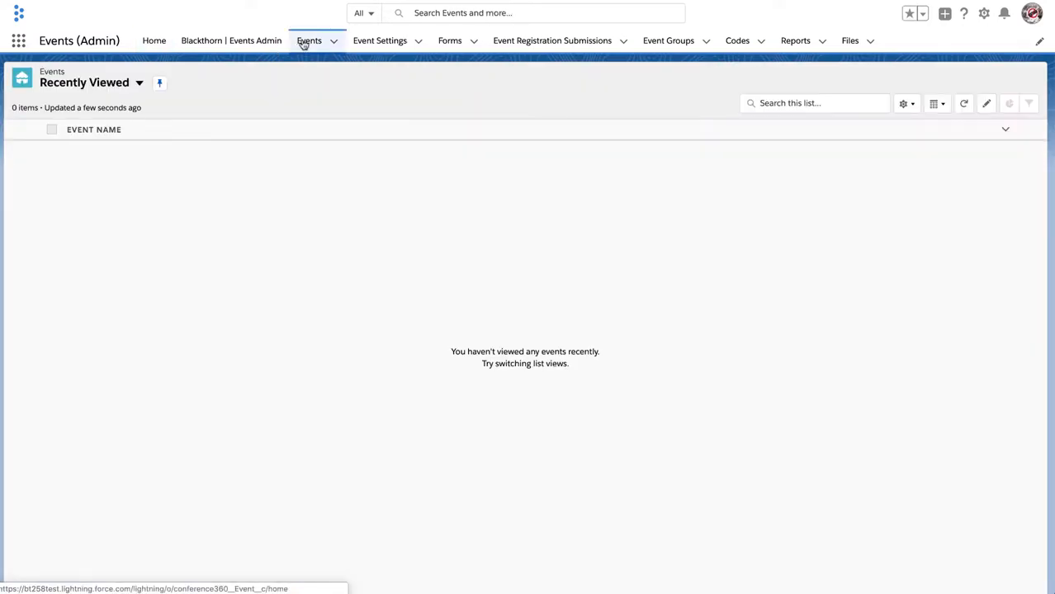
Start a new event named Example Event with status Active and Eastern time zone
{"action": "left_click", "coordinate": [893, 78]}
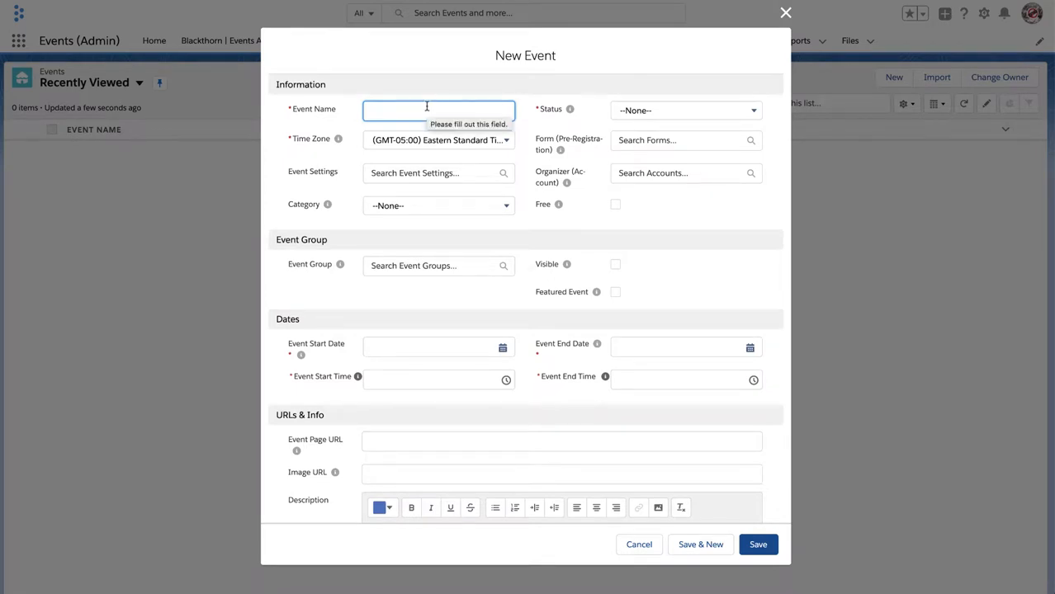
{"action": "type", "text": "Example Event"}
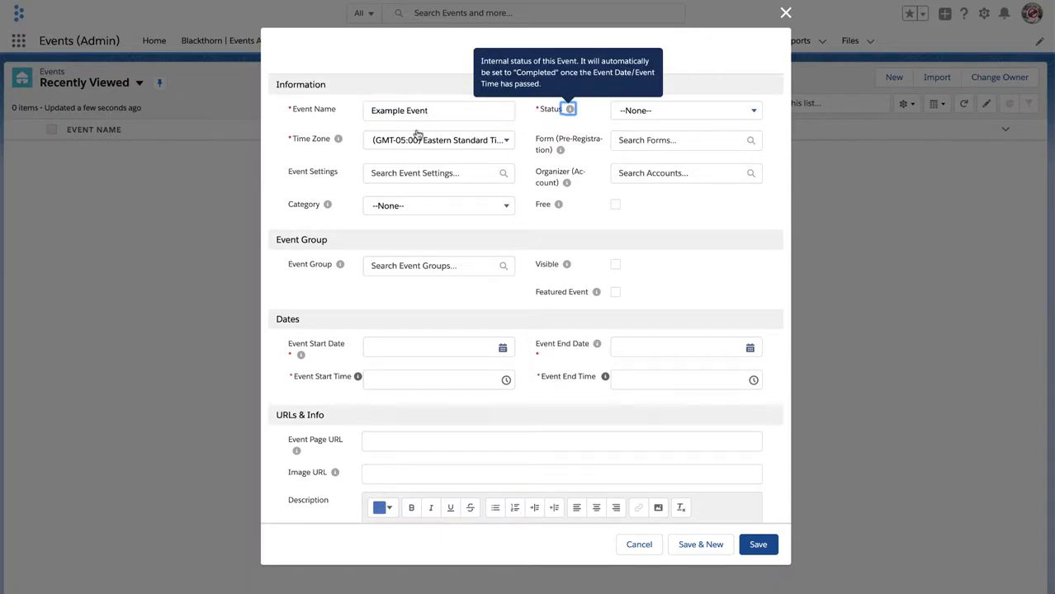
{"action": "left_click", "coordinate": [439, 138]}
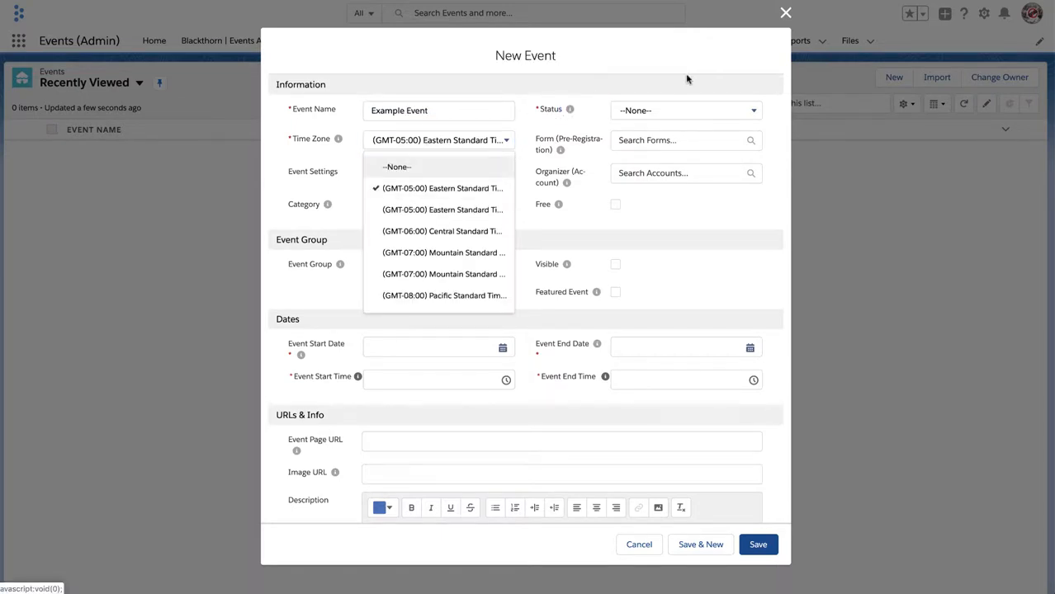
{"action": "left_click", "coordinate": [685, 109]}
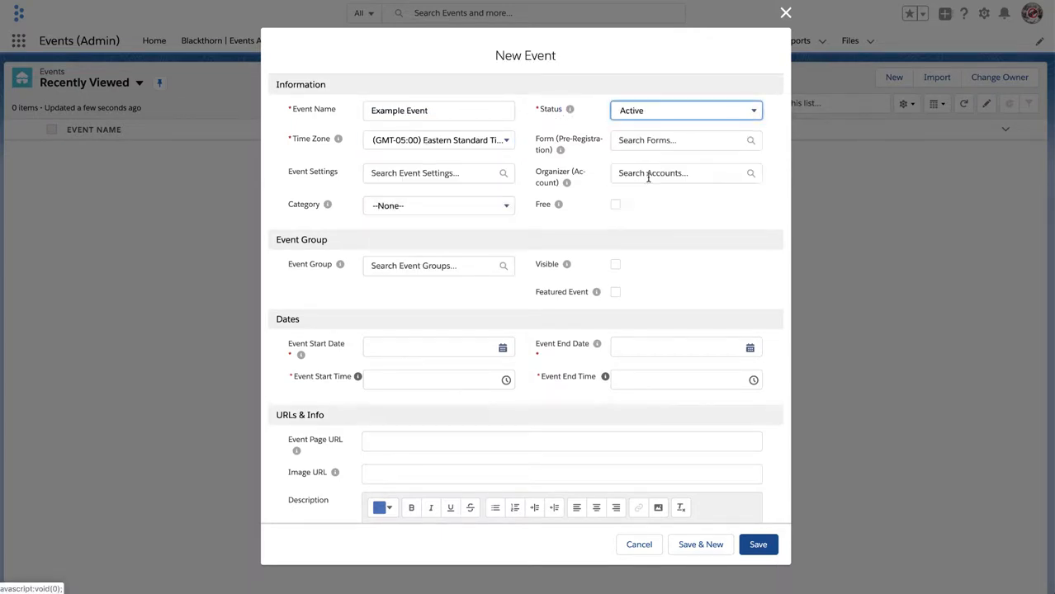
Mark the event as Free and put it in the Expo category
{"action": "left_click", "coordinate": [439, 173]}
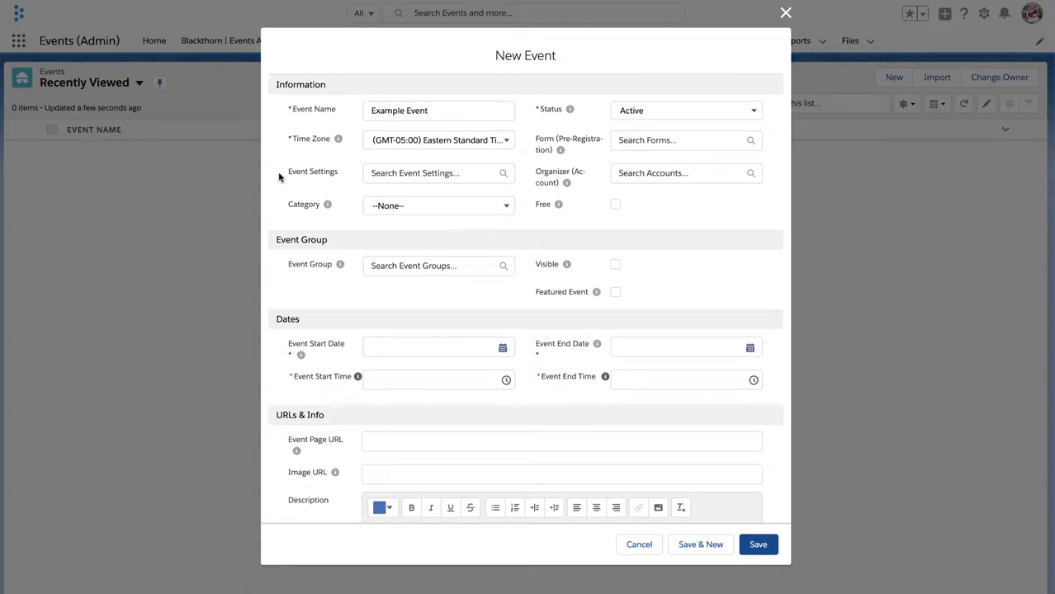
{"action": "left_click", "coordinate": [614, 204]}
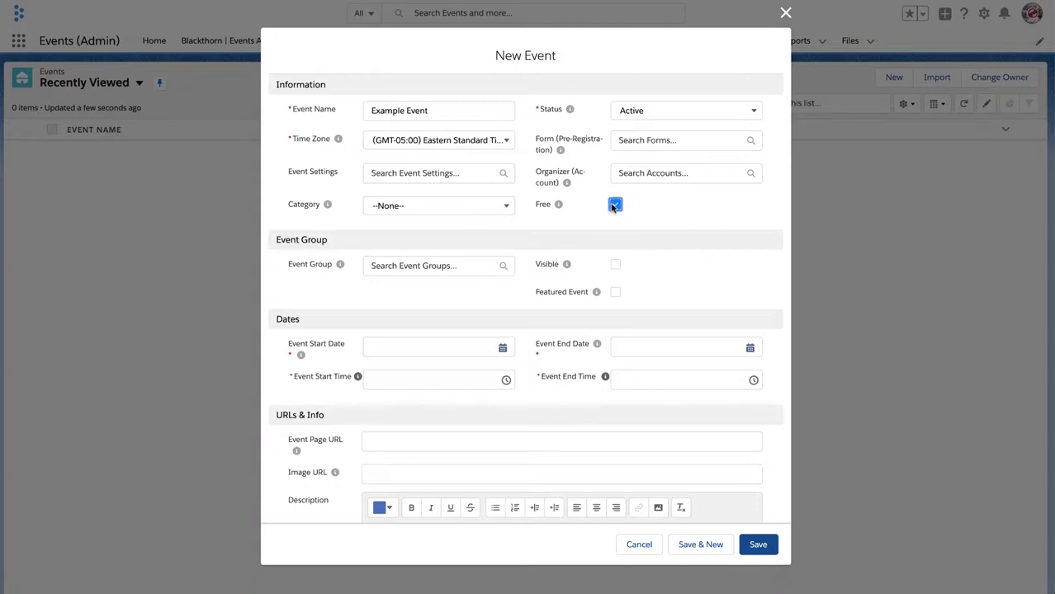
{"action": "left_click", "coordinate": [439, 205]}
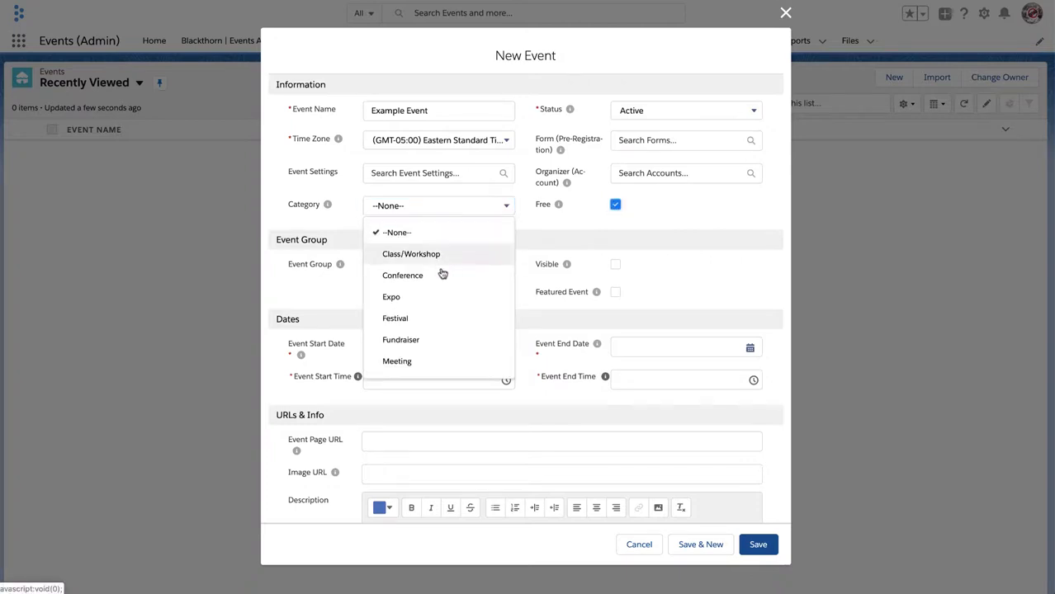
{"action": "left_click", "coordinate": [391, 297]}
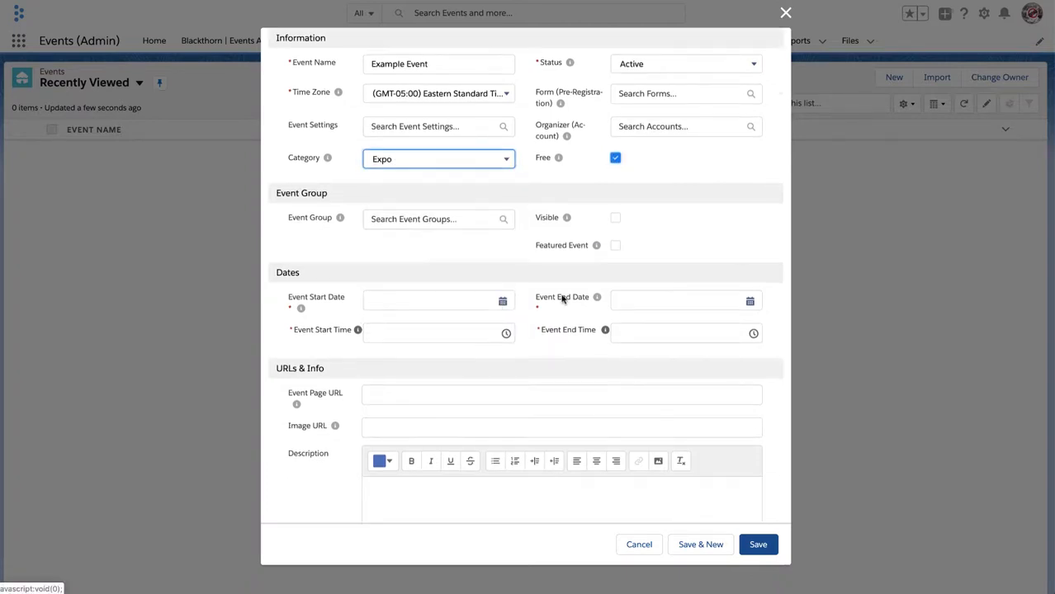
Pick September 27, 2019 as the start date, running 10:00 AM to 5:00 PM
{"action": "left_click", "coordinate": [433, 300]}
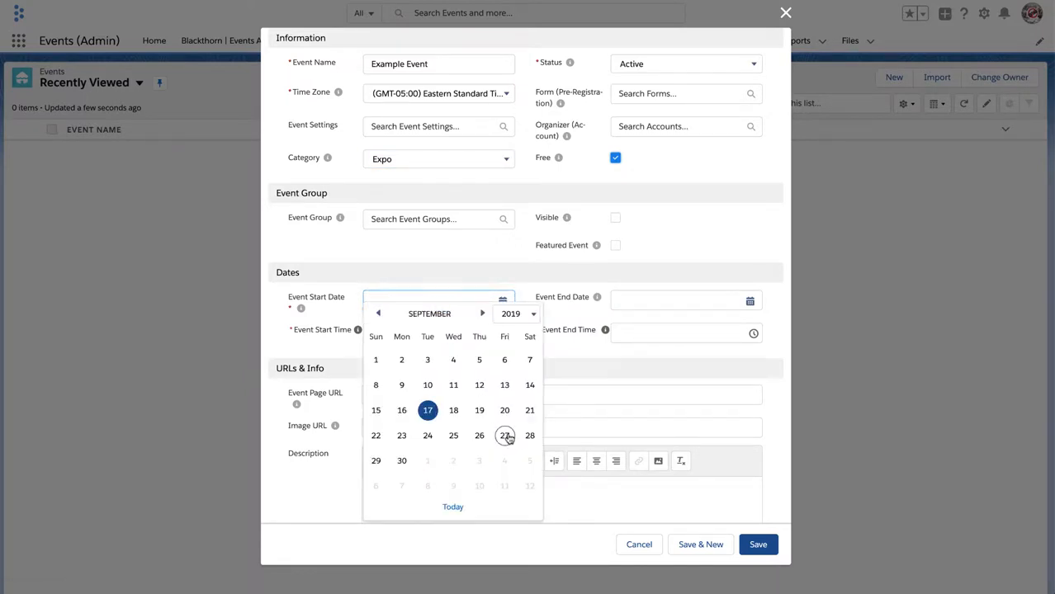
{"action": "left_click", "coordinate": [505, 436]}
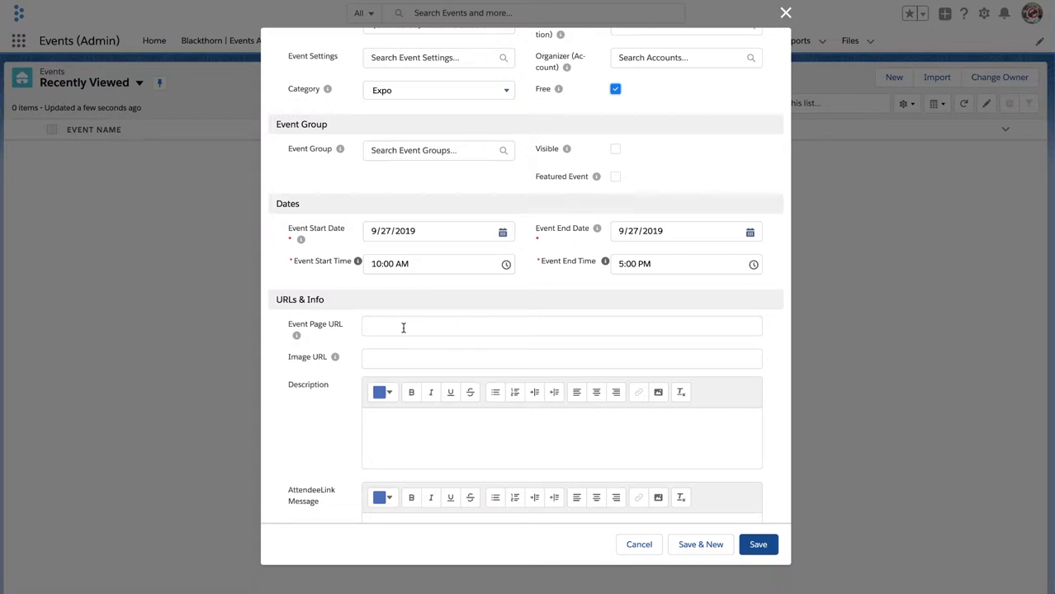
Fill Image URL with the rccl-h.assetsadobe.com Miami image address
{"action": "left_click", "coordinate": [562, 358]}
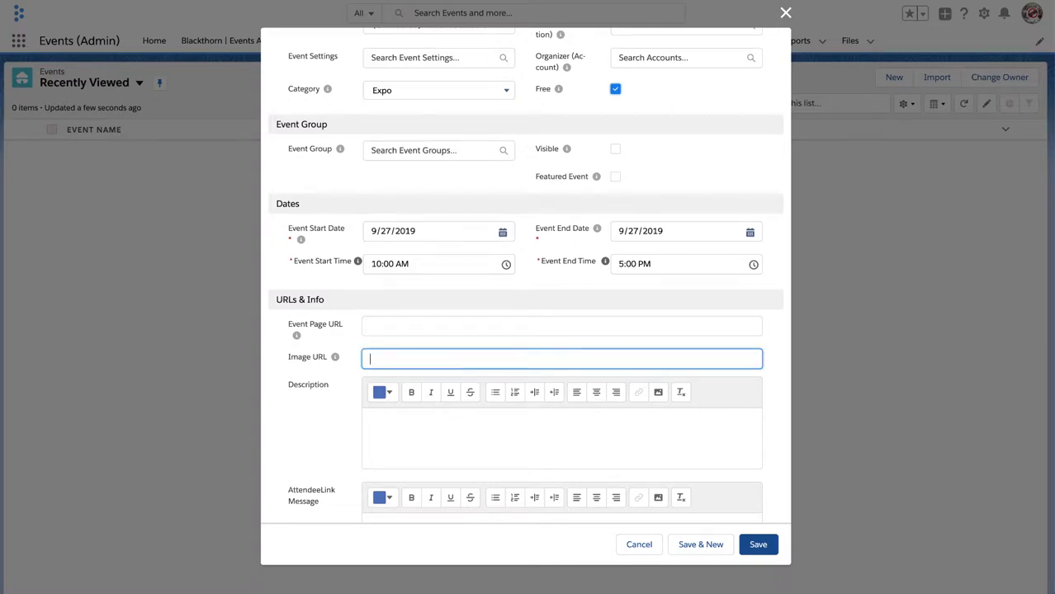
{"action": "right_click", "coordinate": [849, 102]}
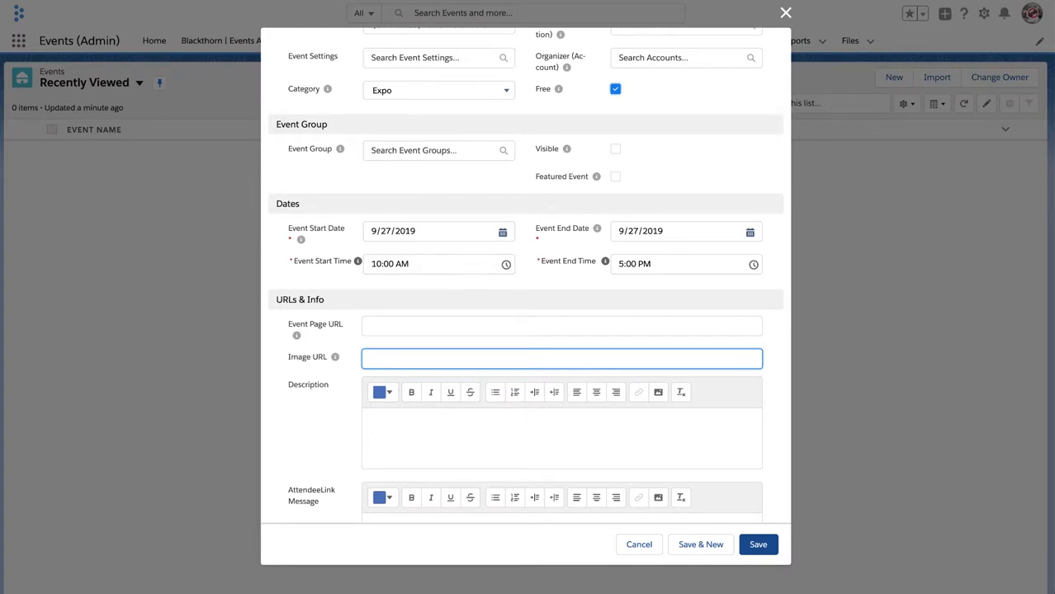
{"action": "type", "text": "https://rccl-h.assetsadobe.com/is/image/content/dam/royal/data/ports/miami-florida/miami-florida"}
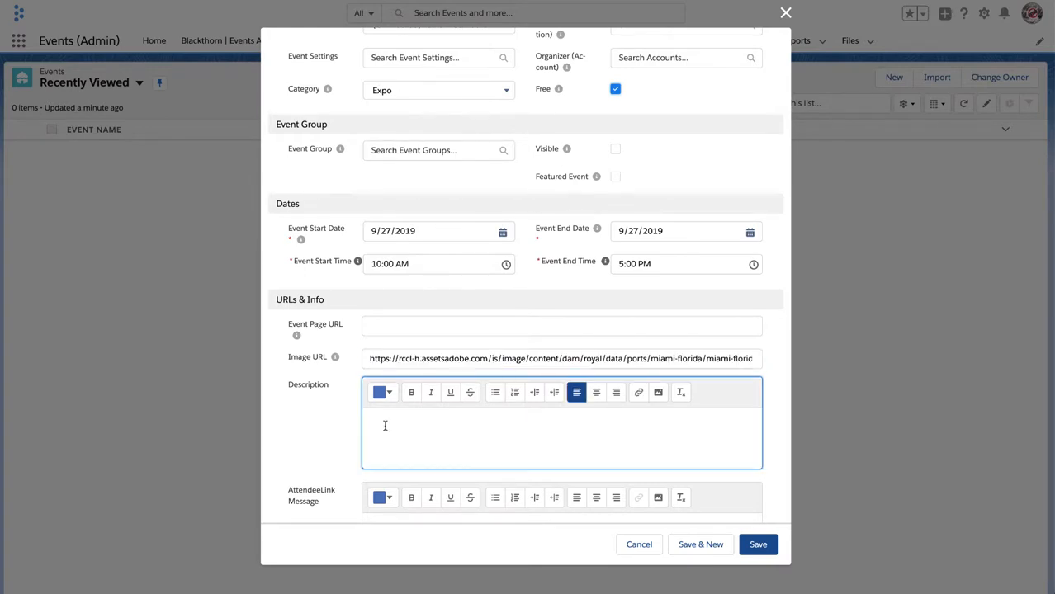
Enter description 'This is the description.' followed by a bold 'Test' line
{"action": "type", "text": "This"}
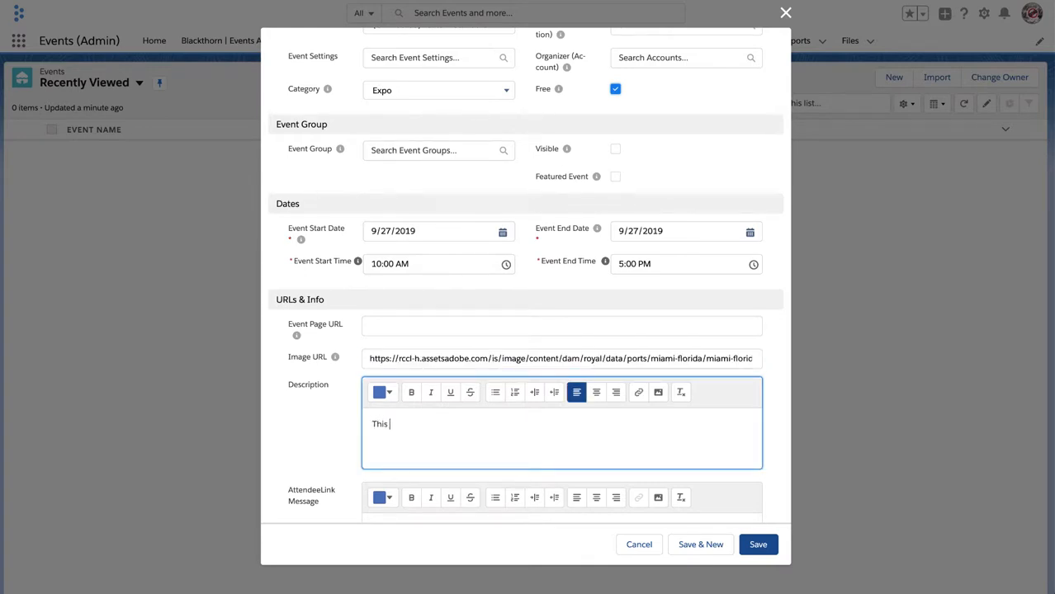
{"action": "type", "text": "is the description."}
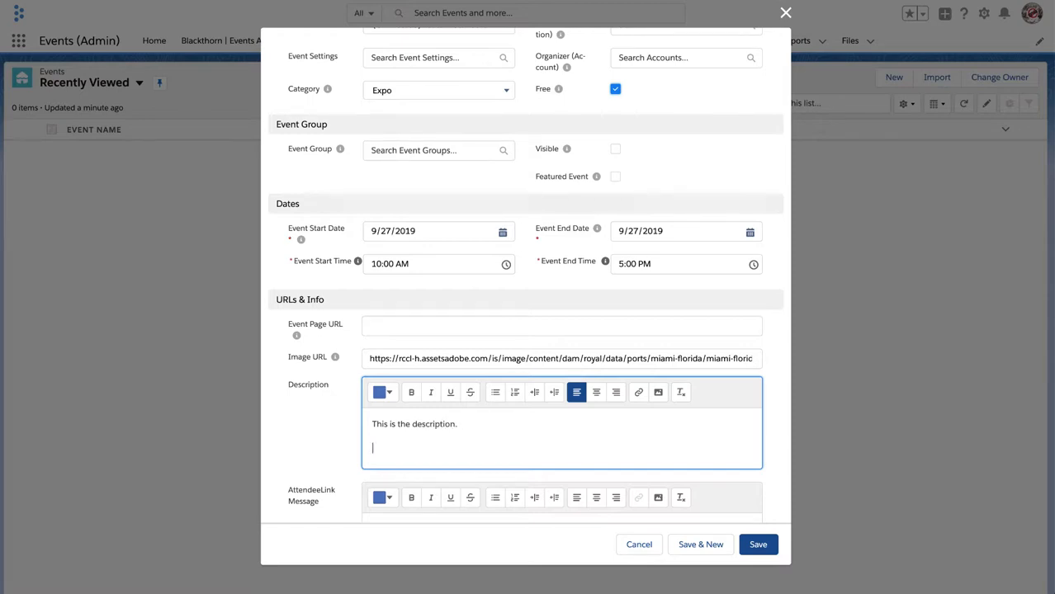
{"action": "type", "text": "Test"}
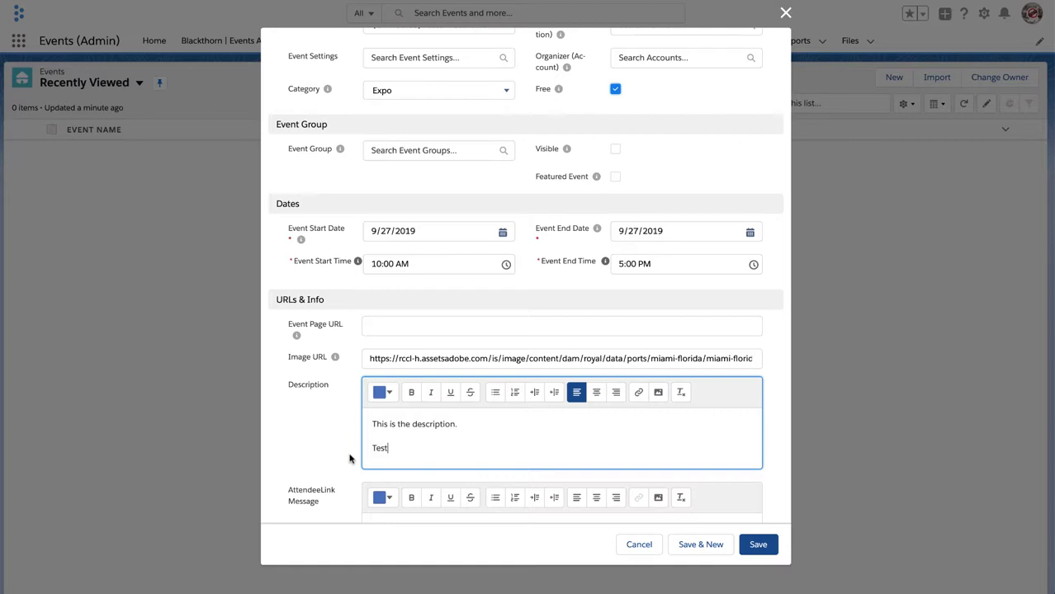
{"action": "left_click", "coordinate": [411, 393]}
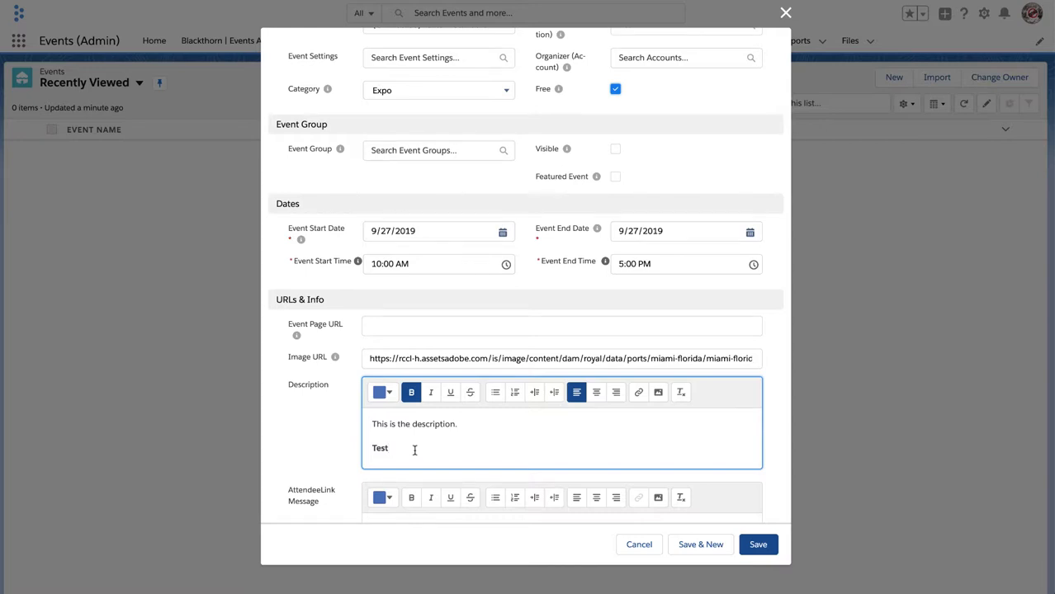
Set Code Settings to Hide and enter the contact email starting 'ashley'
{"action": "scroll", "scroll_direction": "down", "scroll_amount": 3}
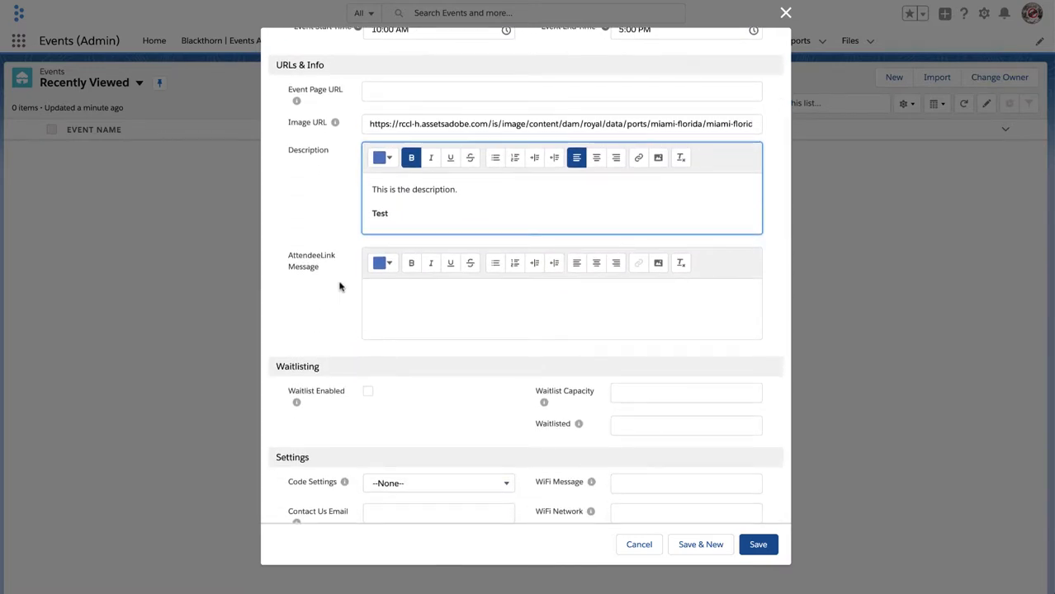
{"action": "scroll", "scroll_direction": "down", "scroll_amount": 3}
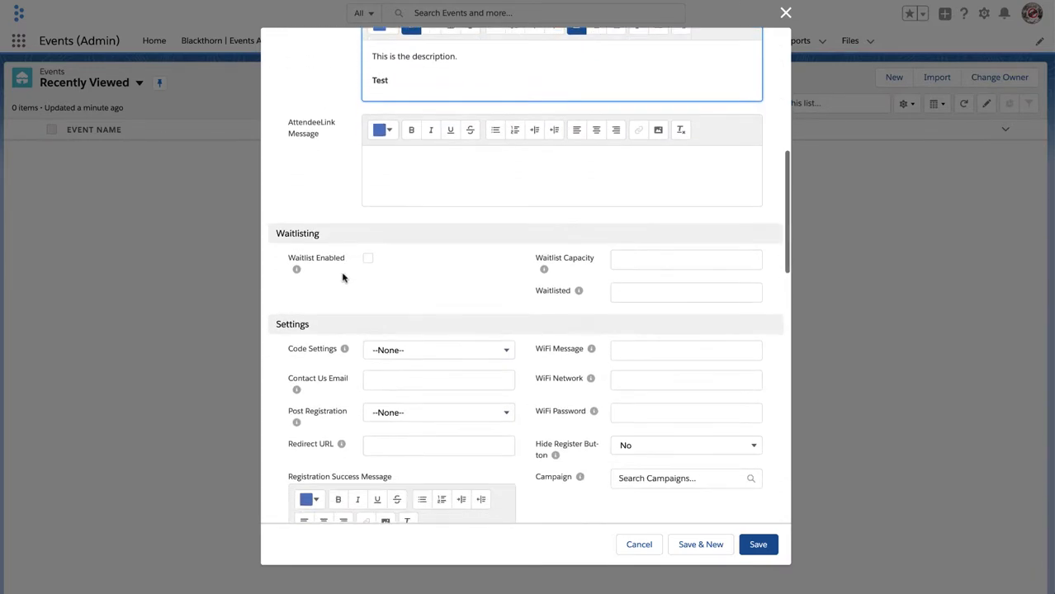
{"action": "left_click", "coordinate": [439, 200]}
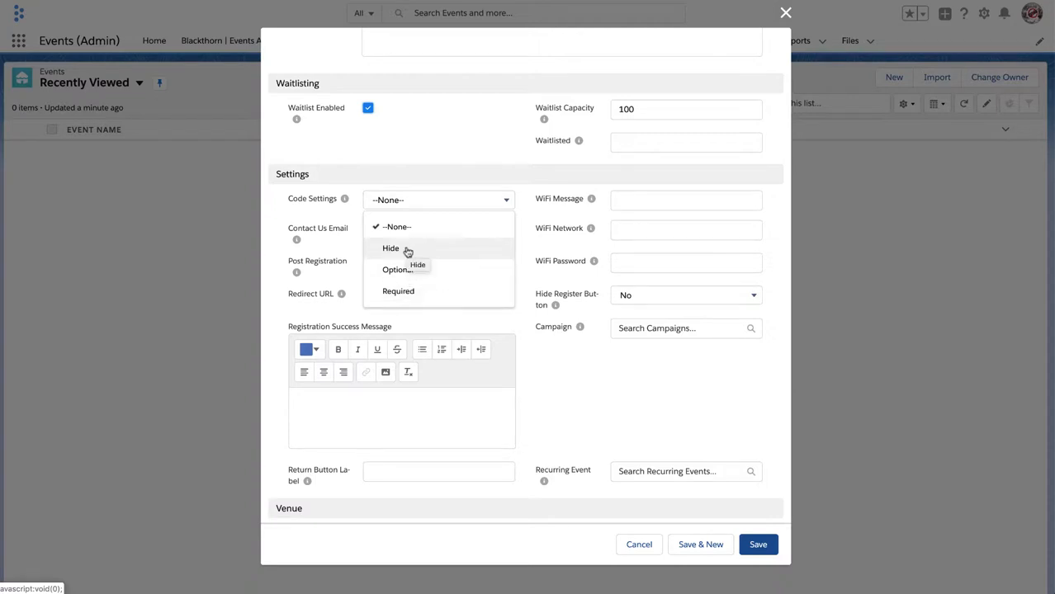
{"action": "left_click", "coordinate": [390, 247]}
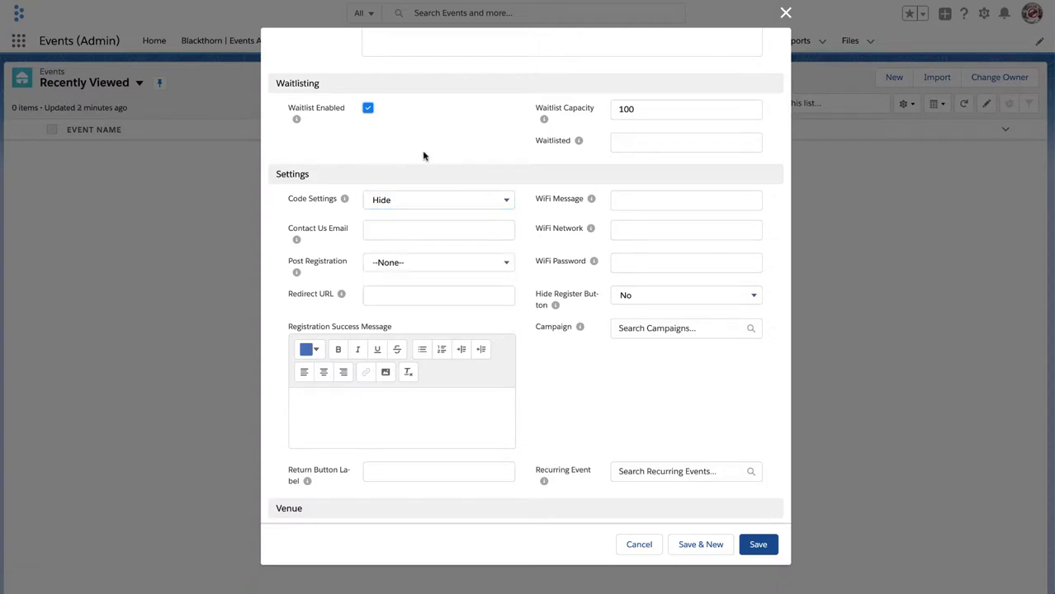
{"action": "left_click", "coordinate": [439, 229]}
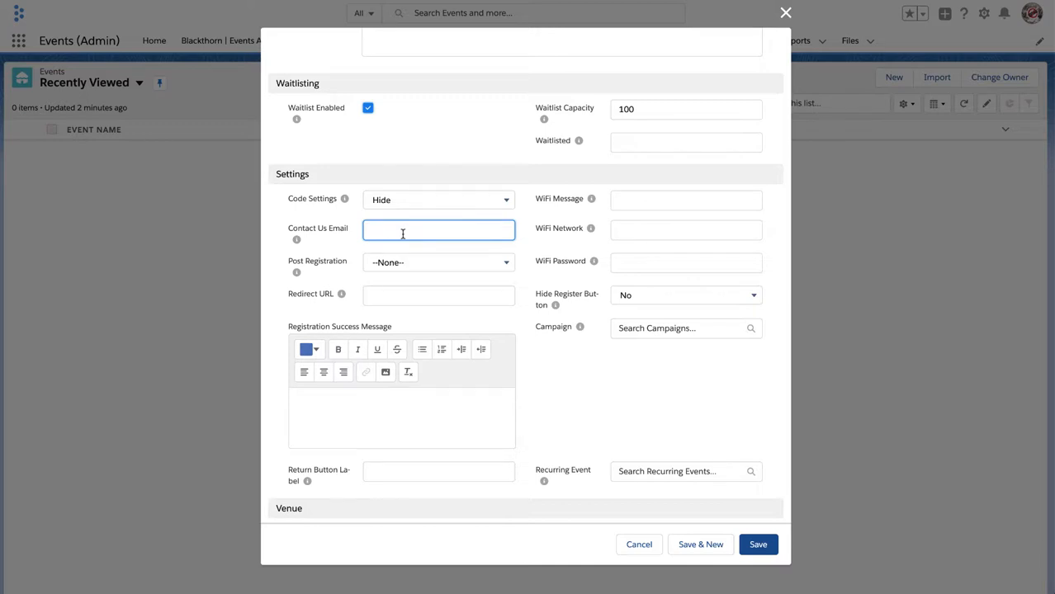
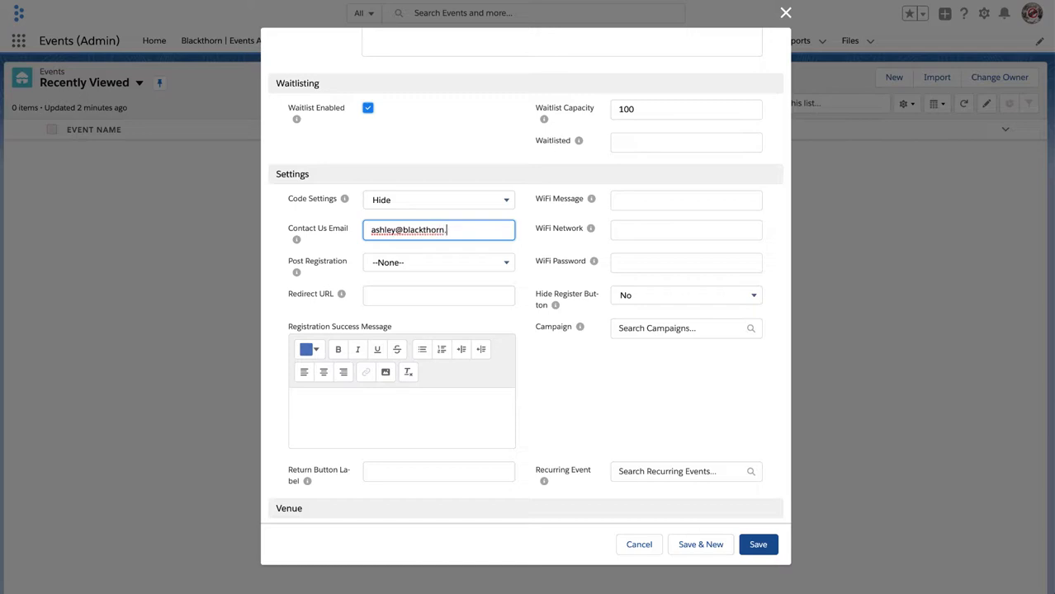
Set Post Registration to Show Success Message reading 'This is the success message.'
{"action": "left_click", "coordinate": [439, 260]}
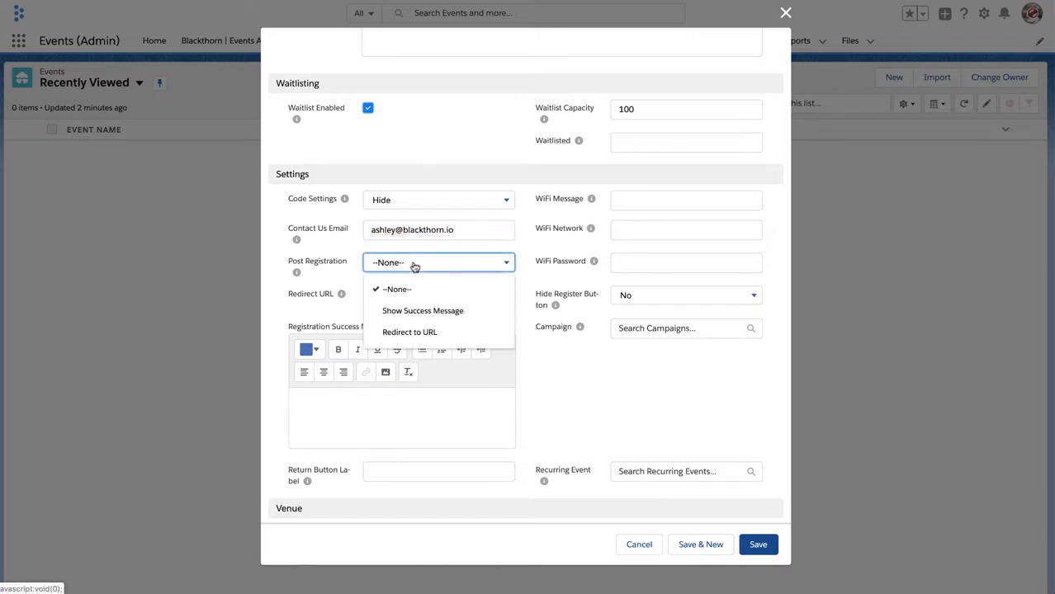
{"action": "left_click", "coordinate": [422, 310]}
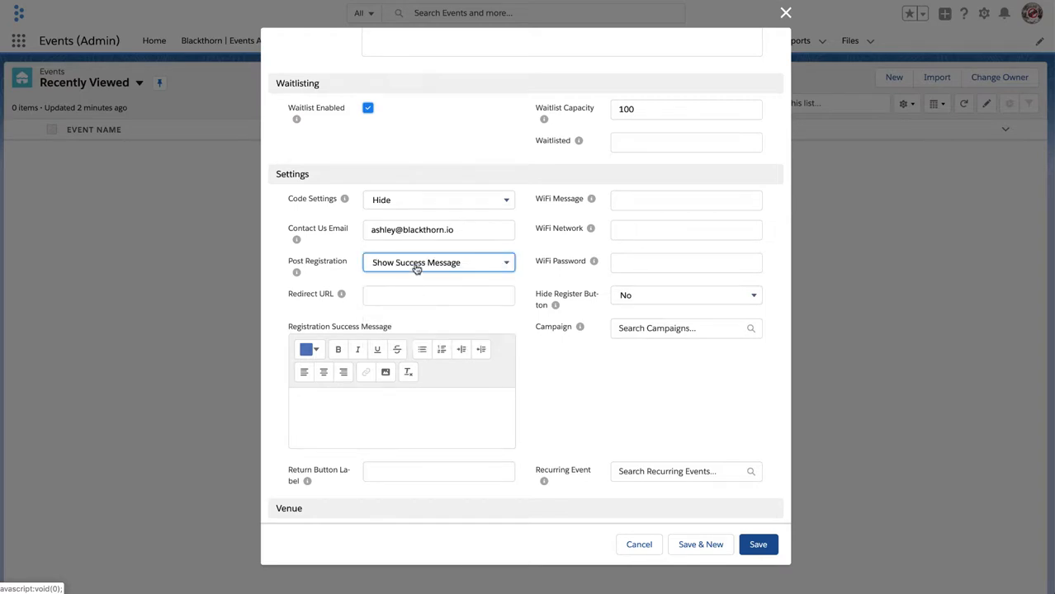
{"action": "type", "text": "This is the success message."}
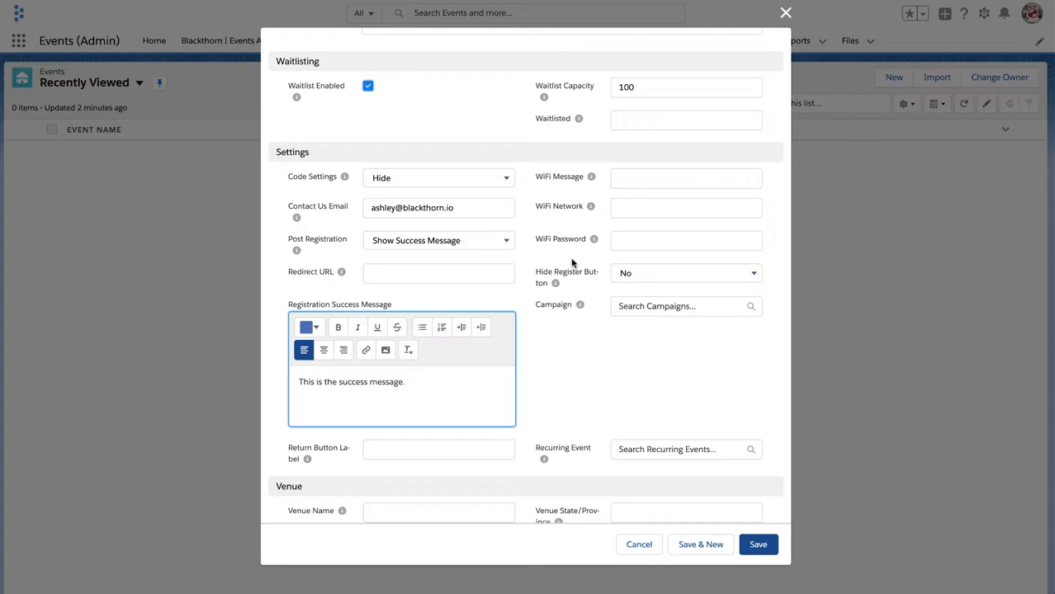
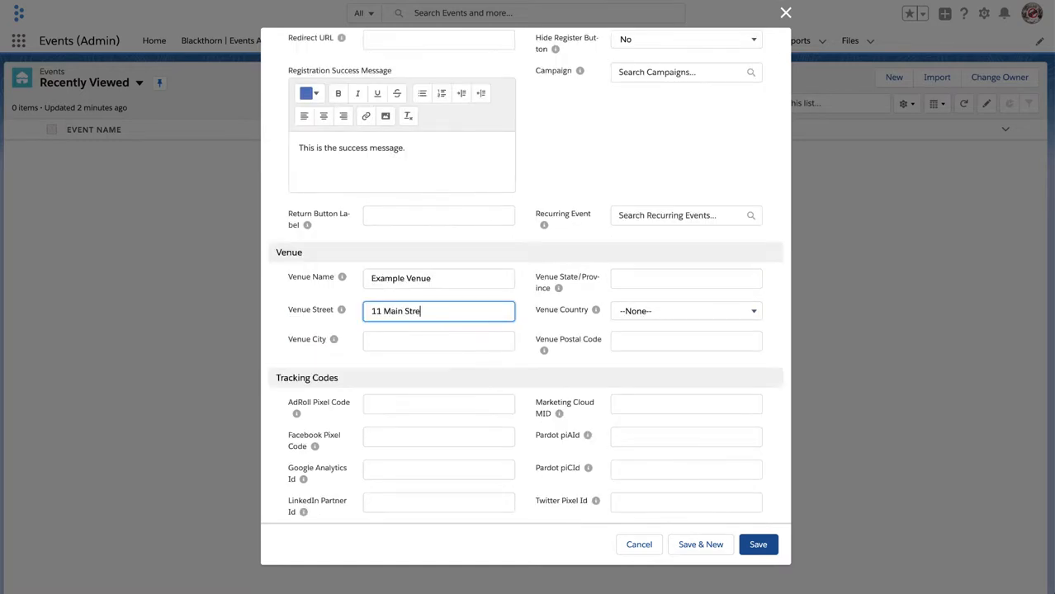
{"action": "type", "text": "So"}
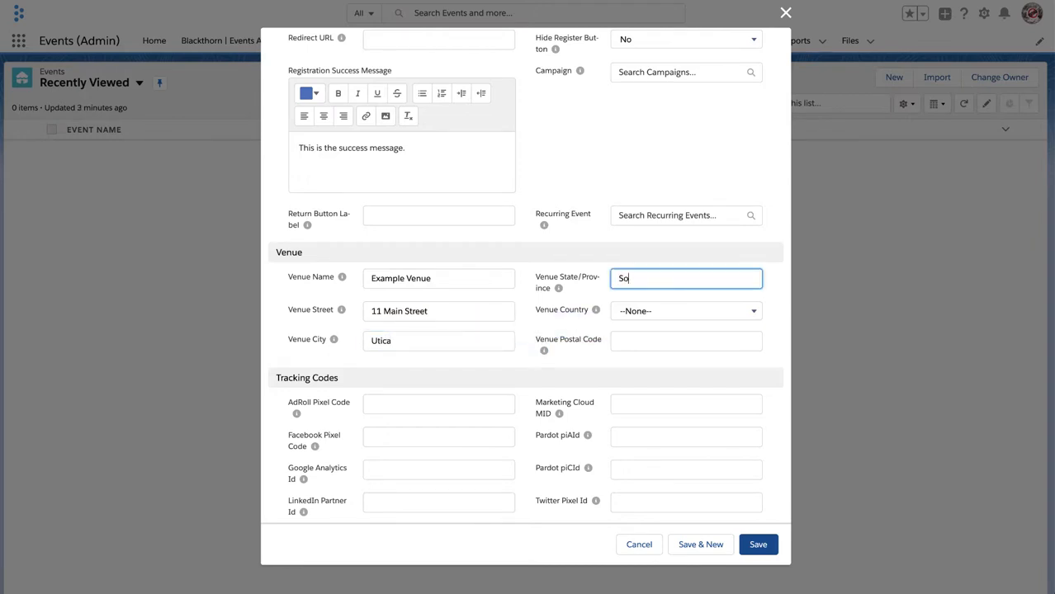
{"action": "left_click", "coordinate": [685, 310]}
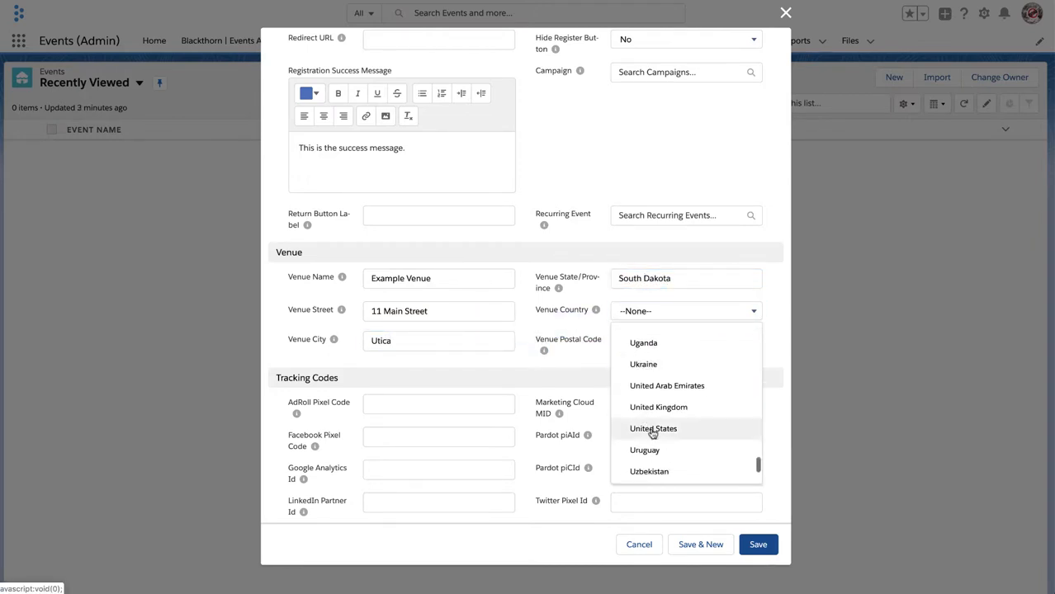
{"action": "left_click", "coordinate": [654, 430]}
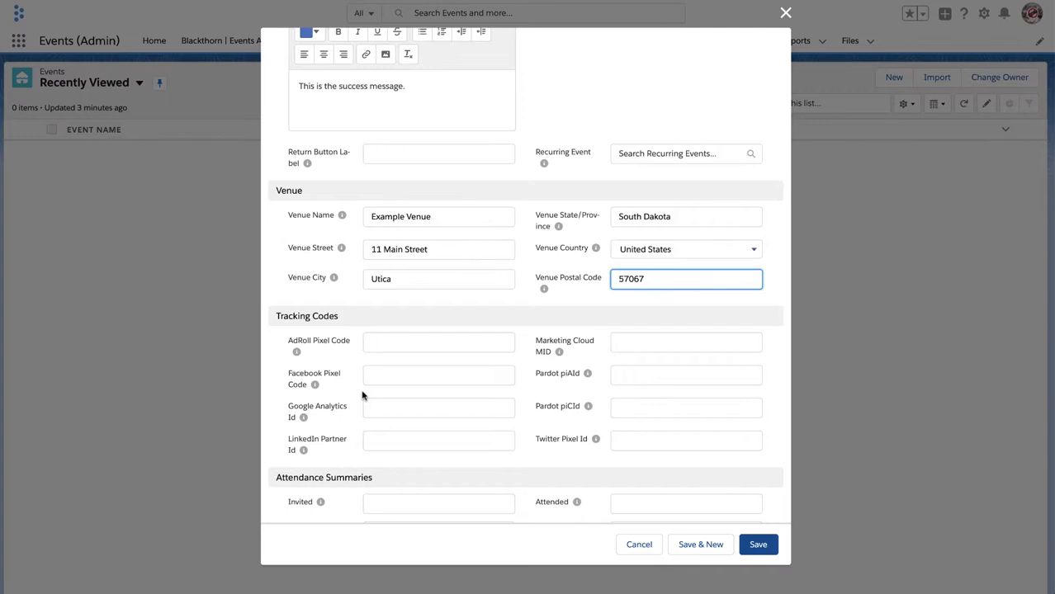
{"action": "scroll", "scroll_direction": "down", "scroll_amount": 3}
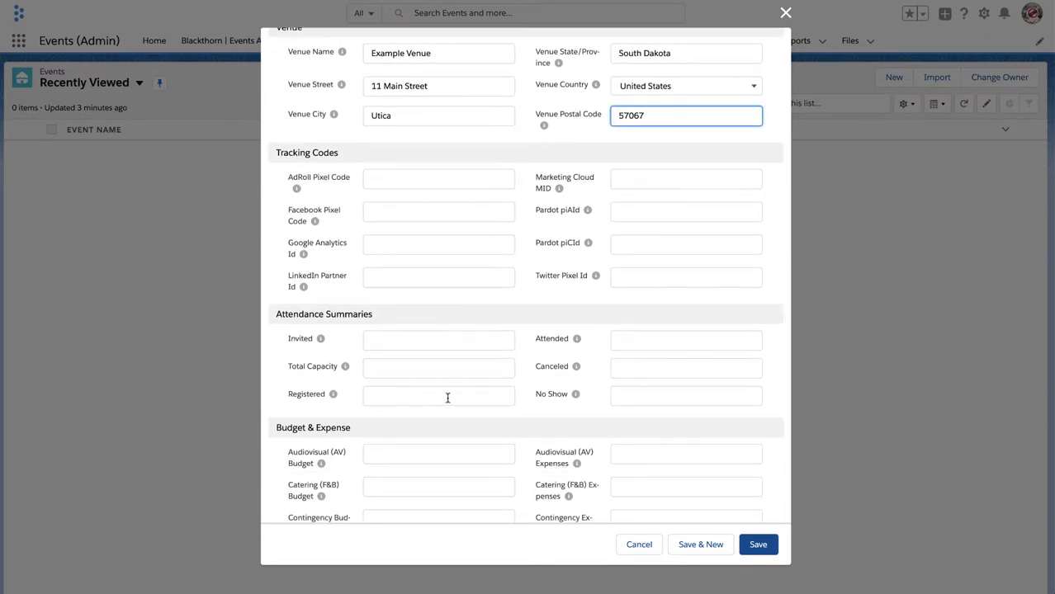
{"action": "left_click", "coordinate": [439, 366]}
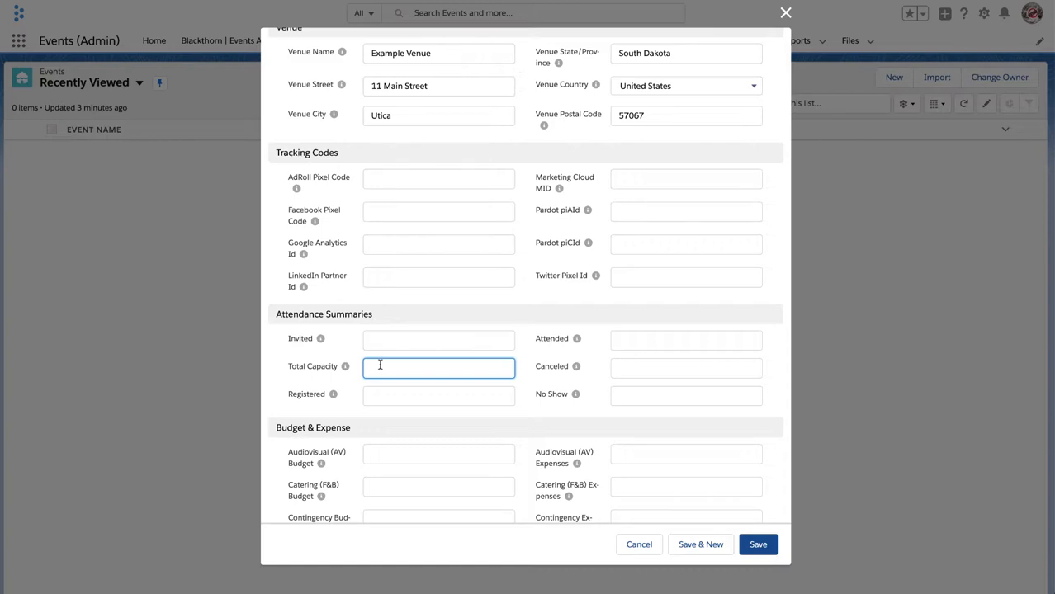
Set Total Capacity to 50 and save the new Example Event record
{"action": "type", "text": "50"}
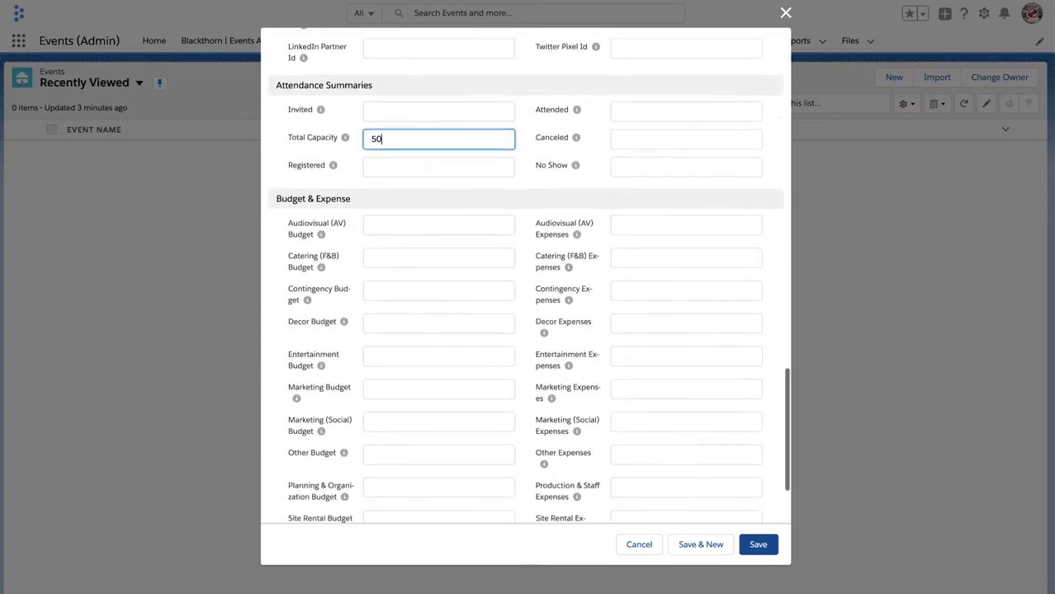
{"action": "scroll", "scroll_direction": "down", "scroll_amount": 3}
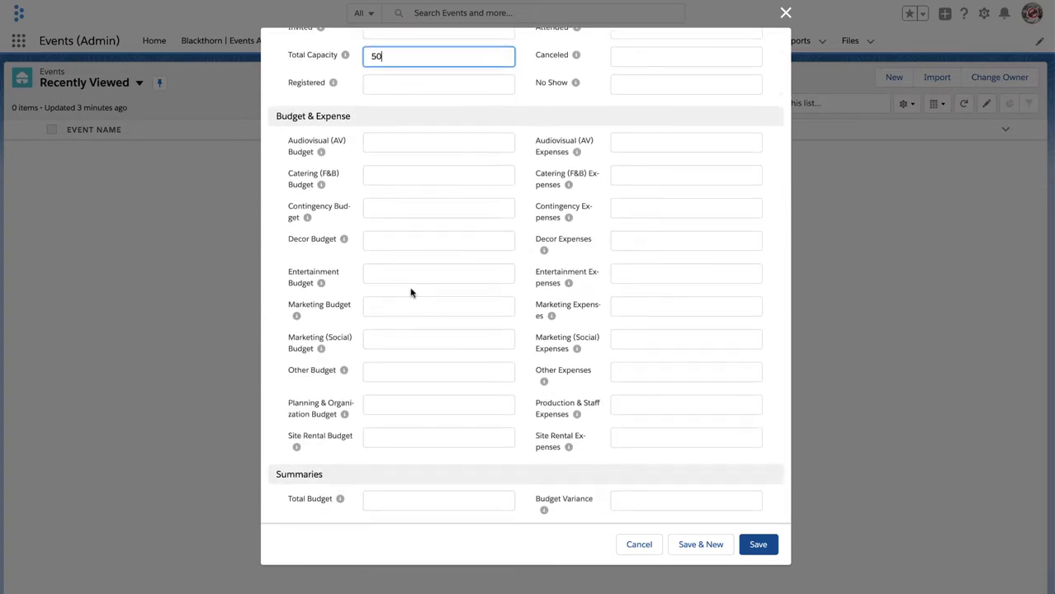
{"action": "mouse_move", "coordinate": [436, 363]}
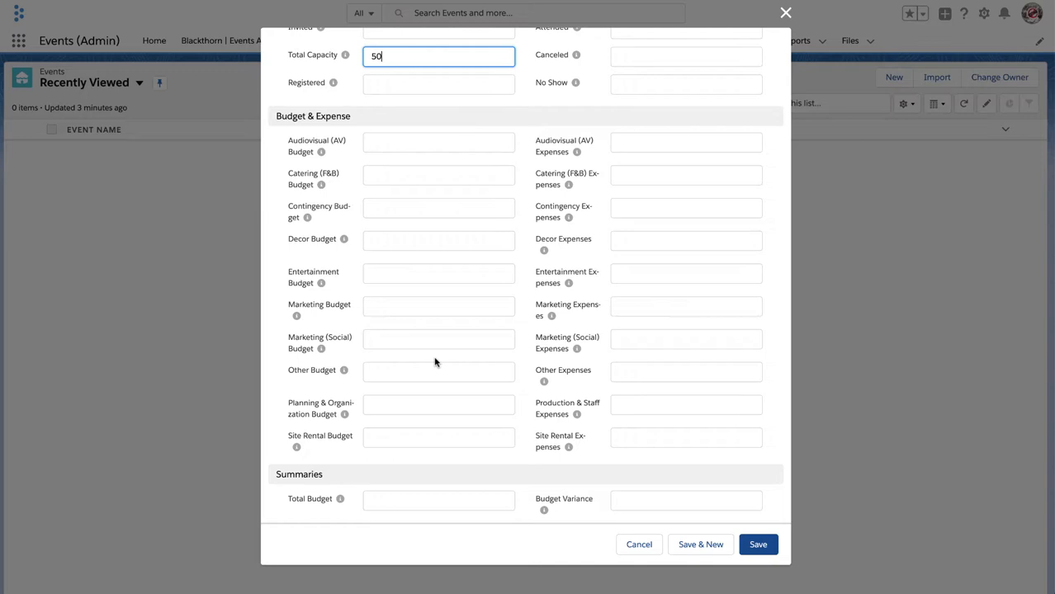
{"action": "scroll", "scroll_direction": "down", "scroll_amount": 3}
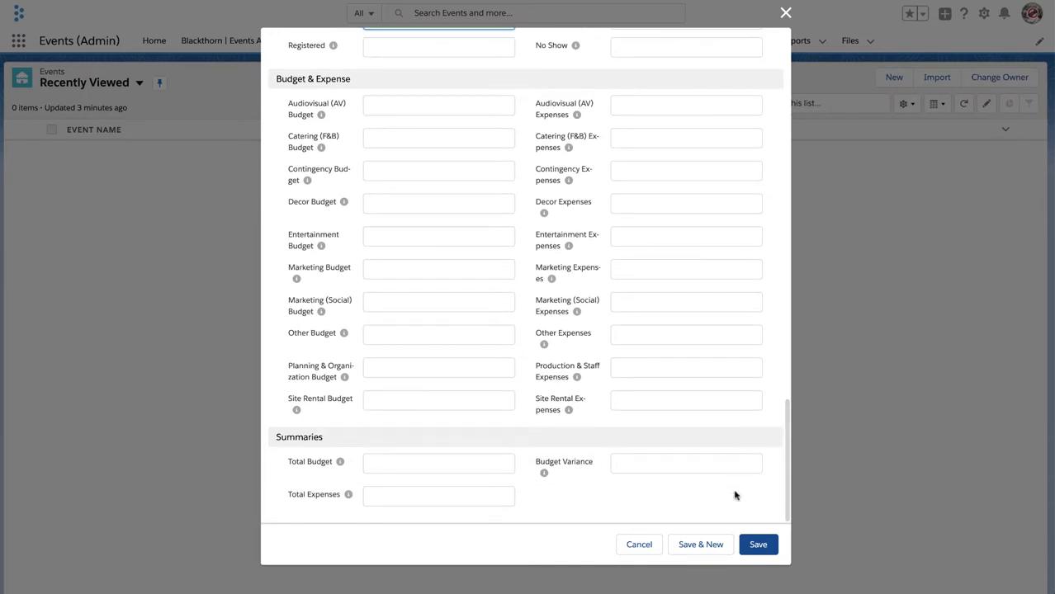
{"action": "left_click", "coordinate": [756, 545]}
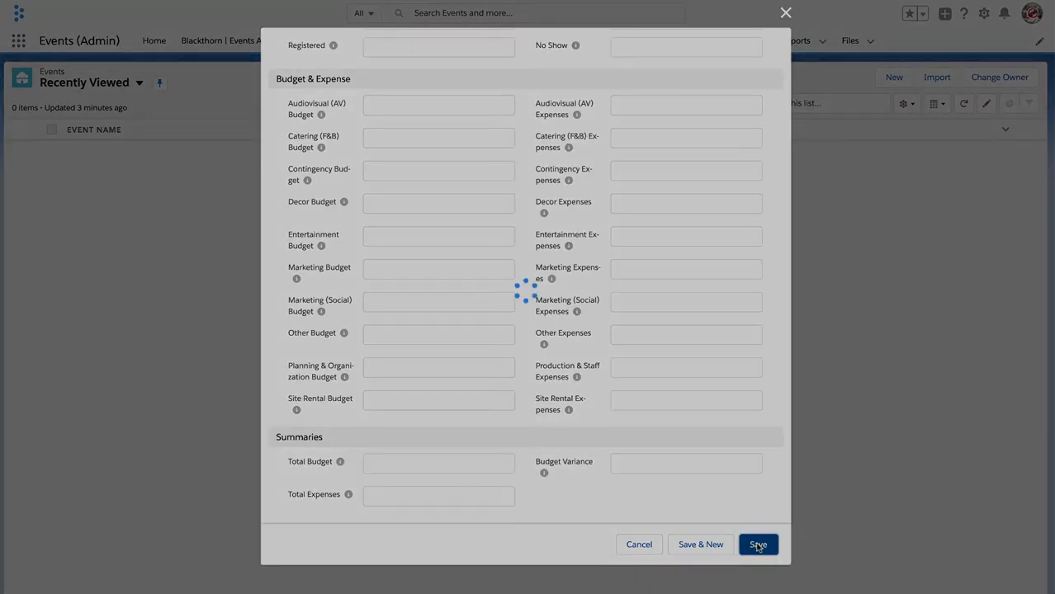
Show Example Event's public page with its image, description, date and venue
{"action": "left_click", "coordinate": [756, 545]}
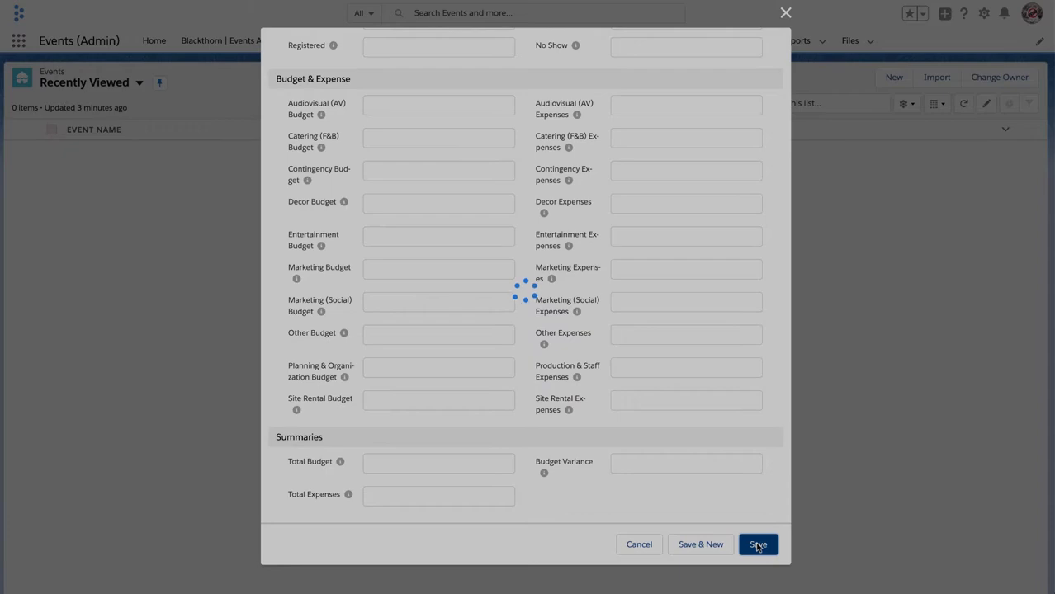
{"action": "left_click", "coordinate": [756, 544]}
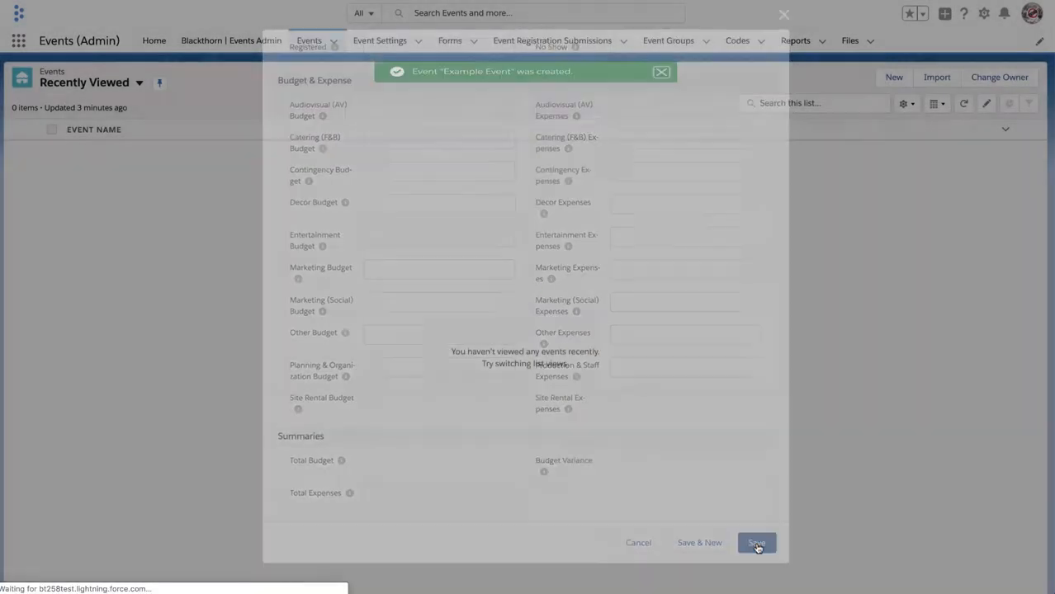
{"action": "left_click", "coordinate": [756, 542]}
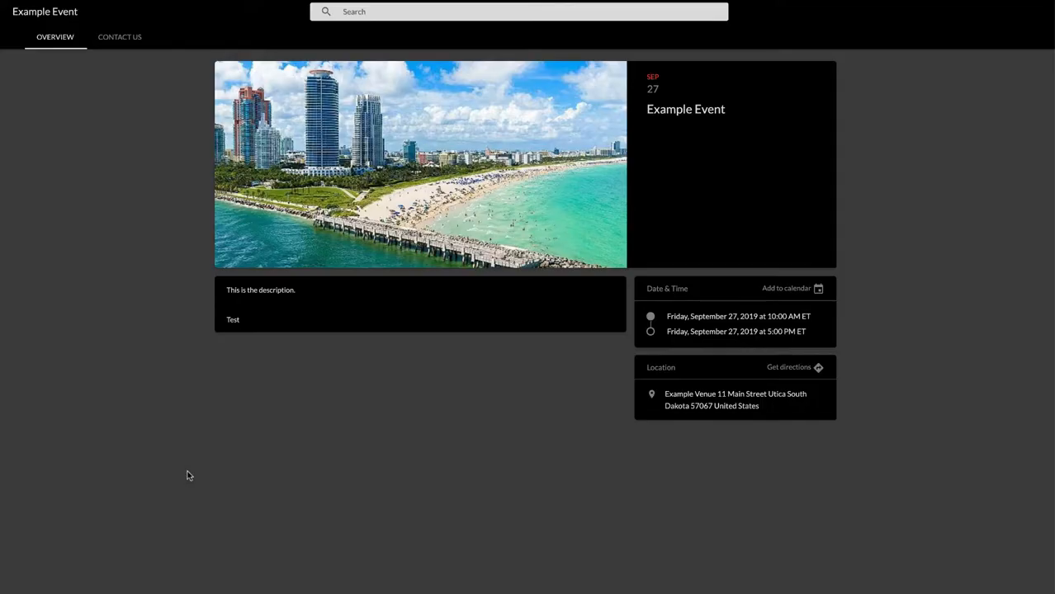
{"action": "mouse_move", "coordinate": [416, 364]}
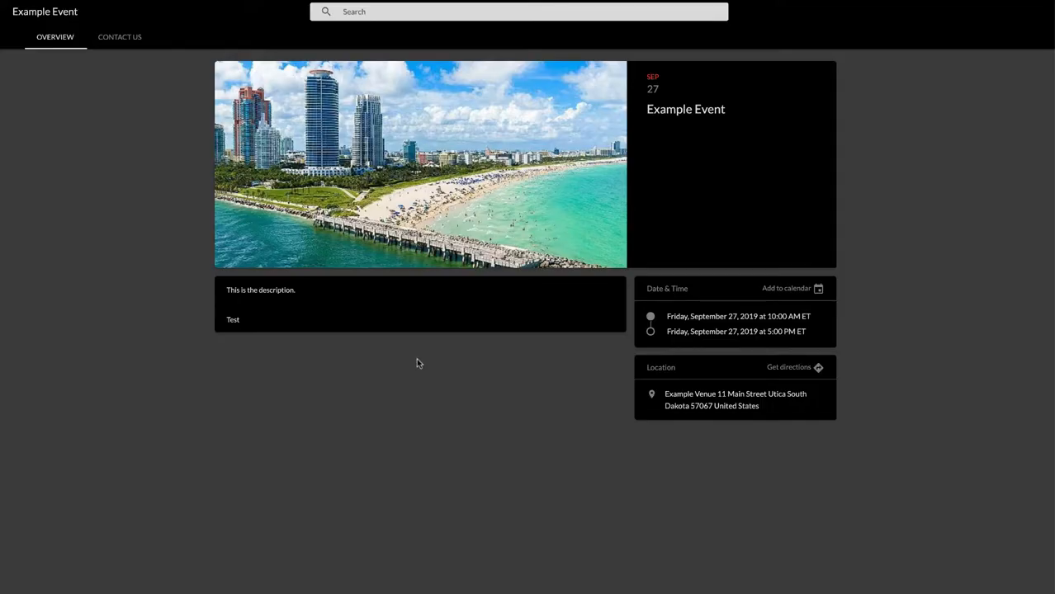